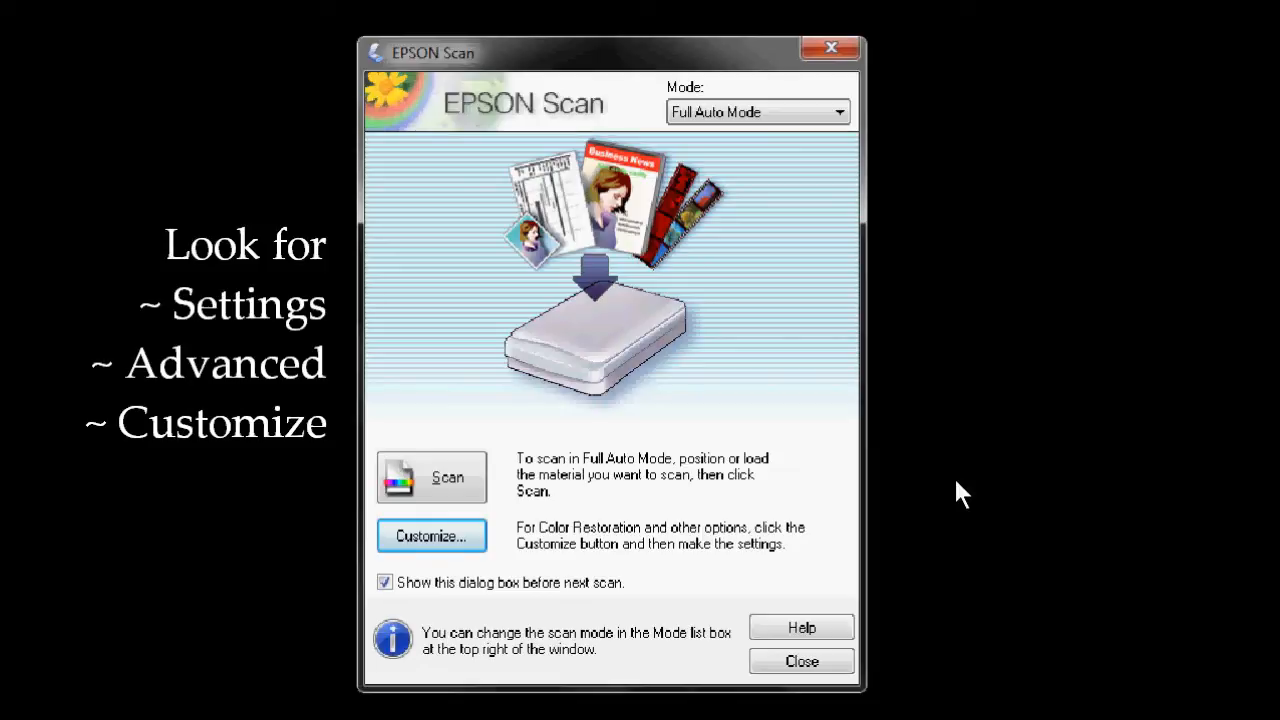
mouse_move(710, 410)
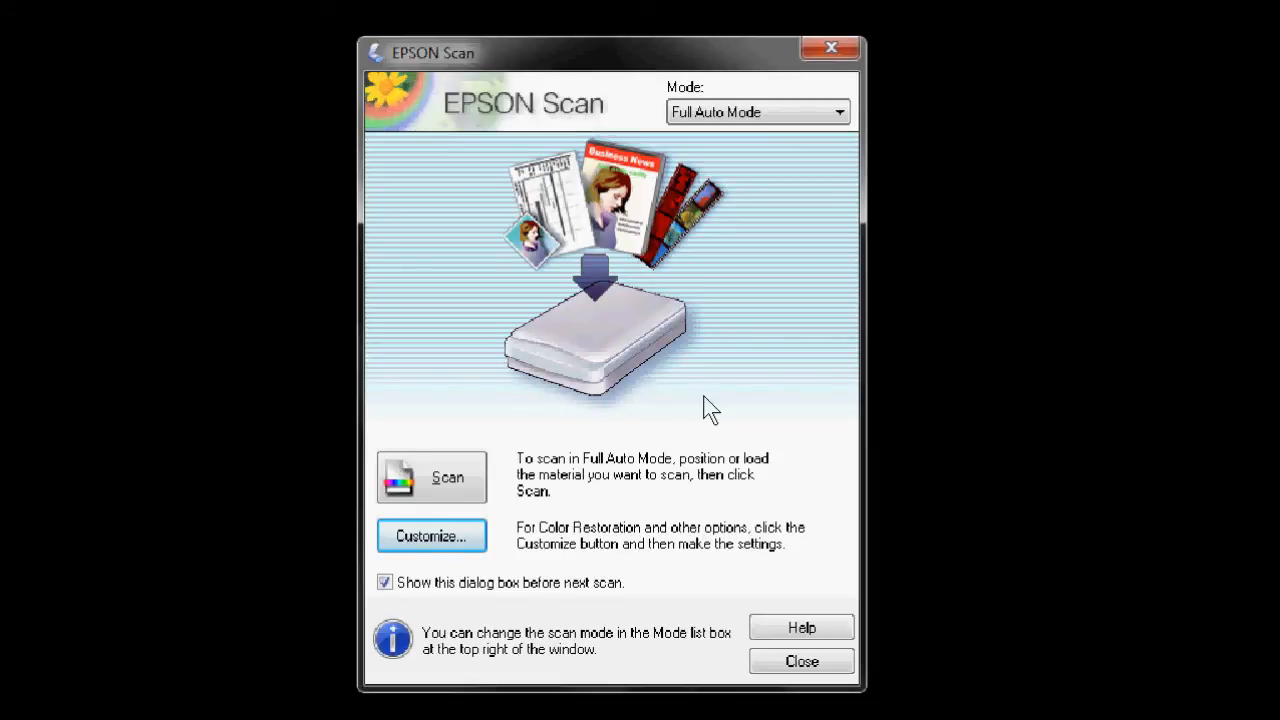
mouse_move(545, 485)
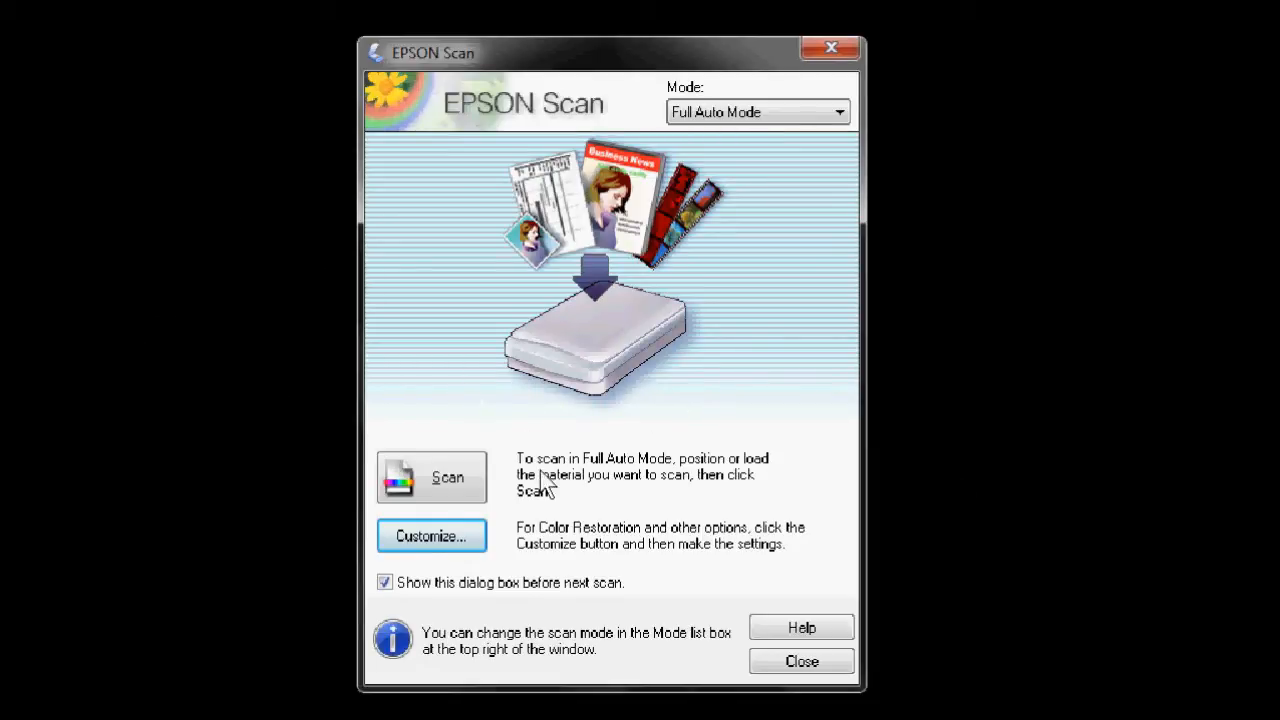
mouse_move(485, 515)
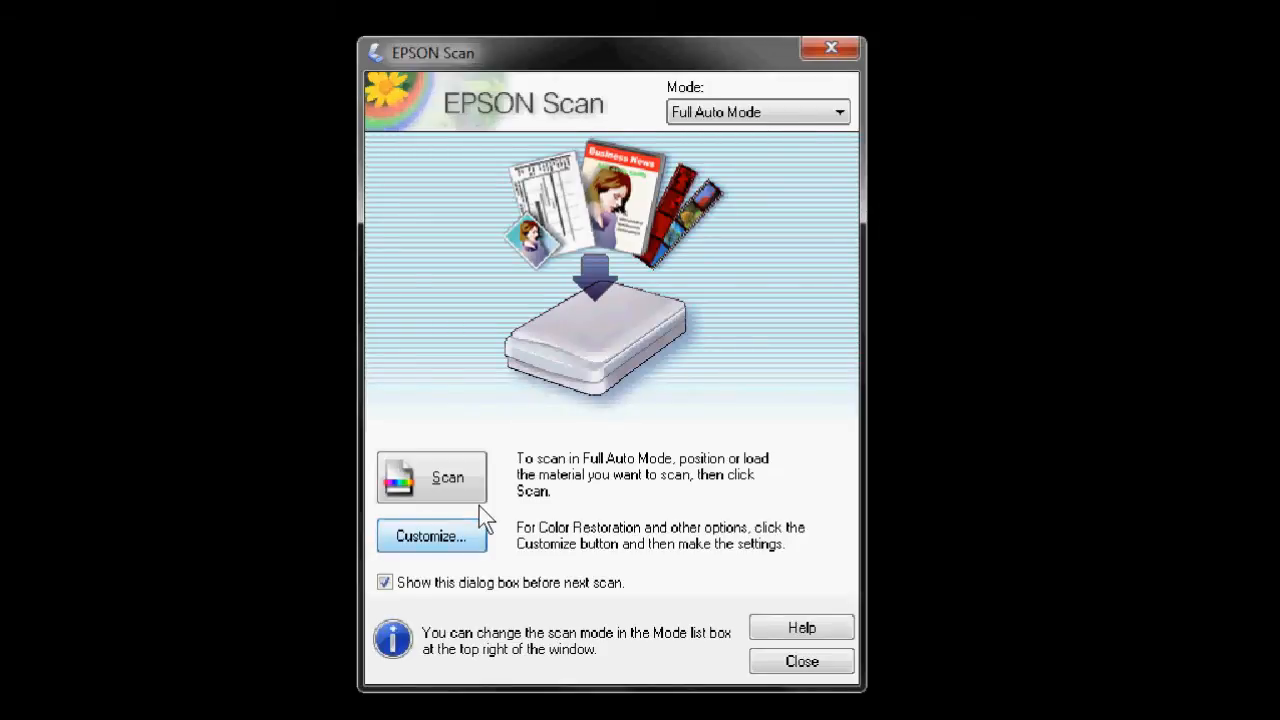
Open the Full Auto Mode Customize settings showing the 300 dpi document resolution.
click(431, 535)
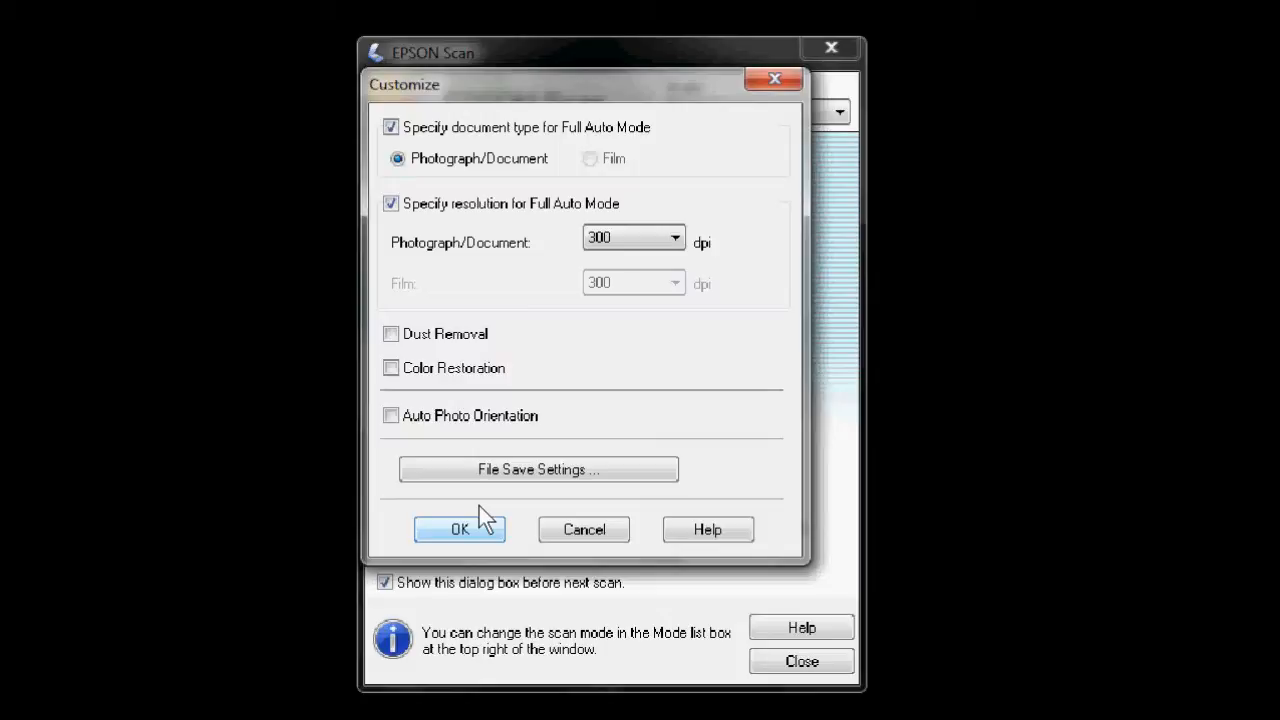
mouse_move(492, 515)
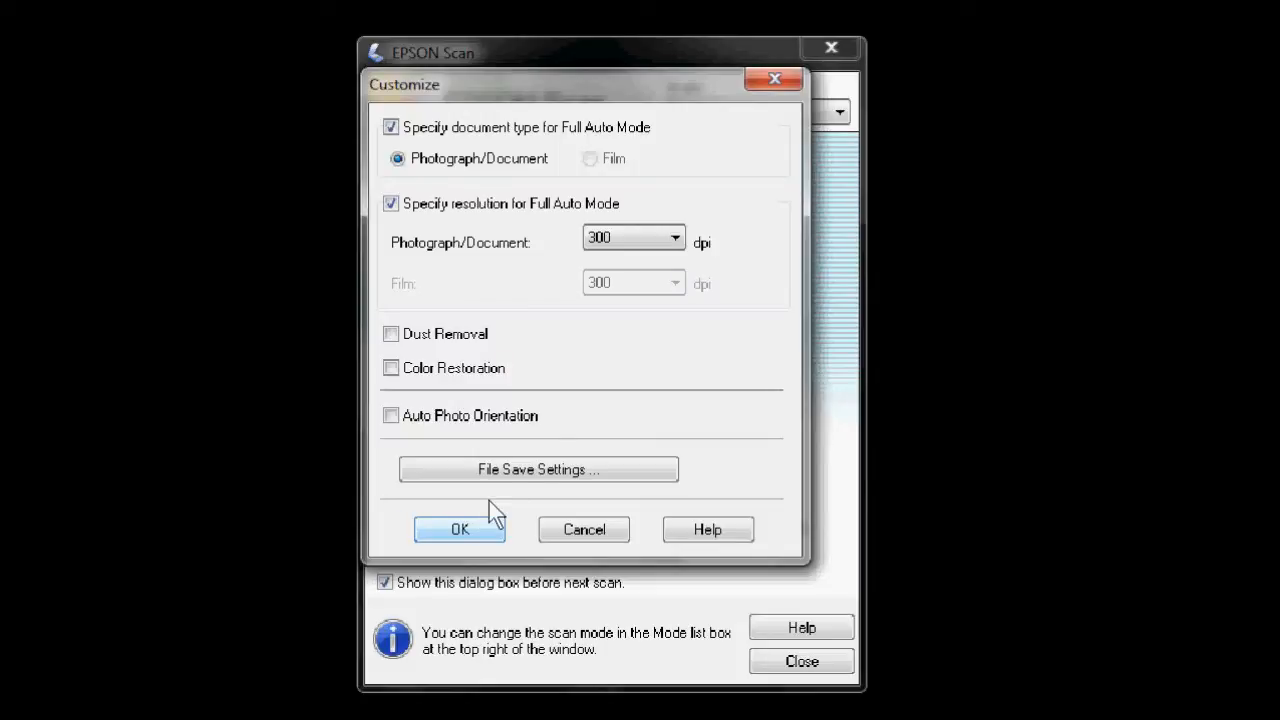
mouse_move(595, 438)
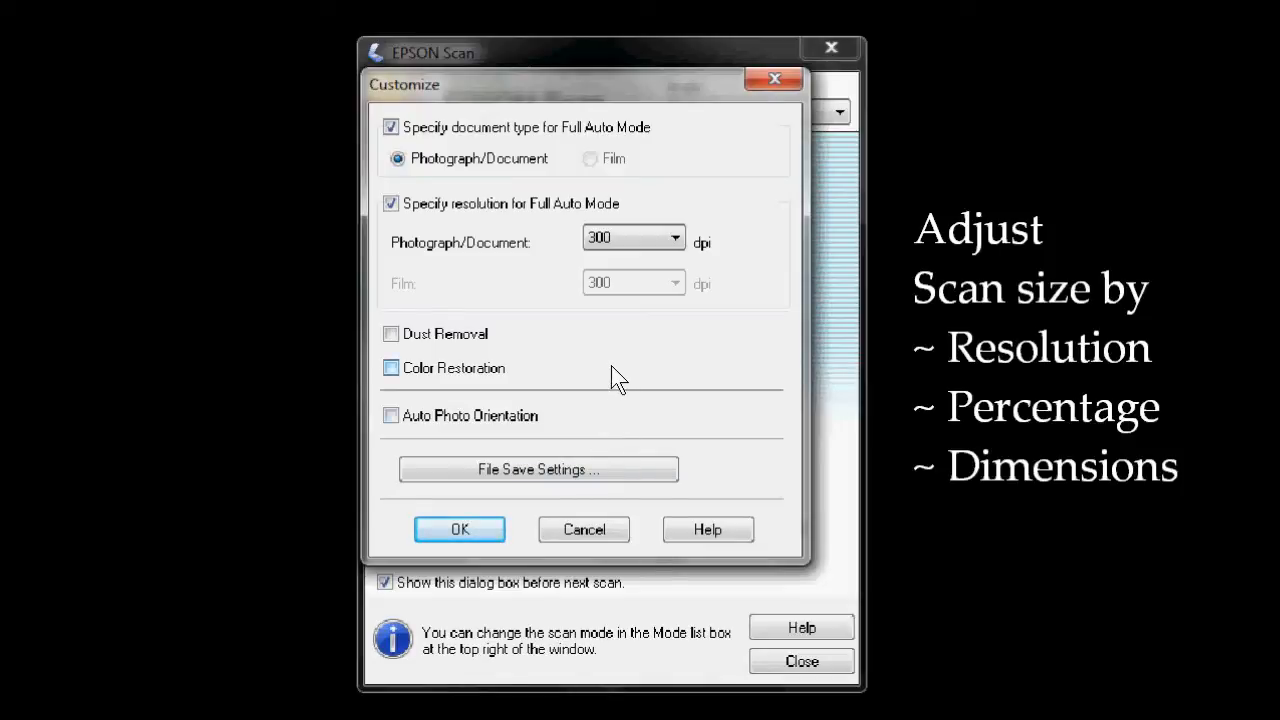
mouse_move(645, 400)
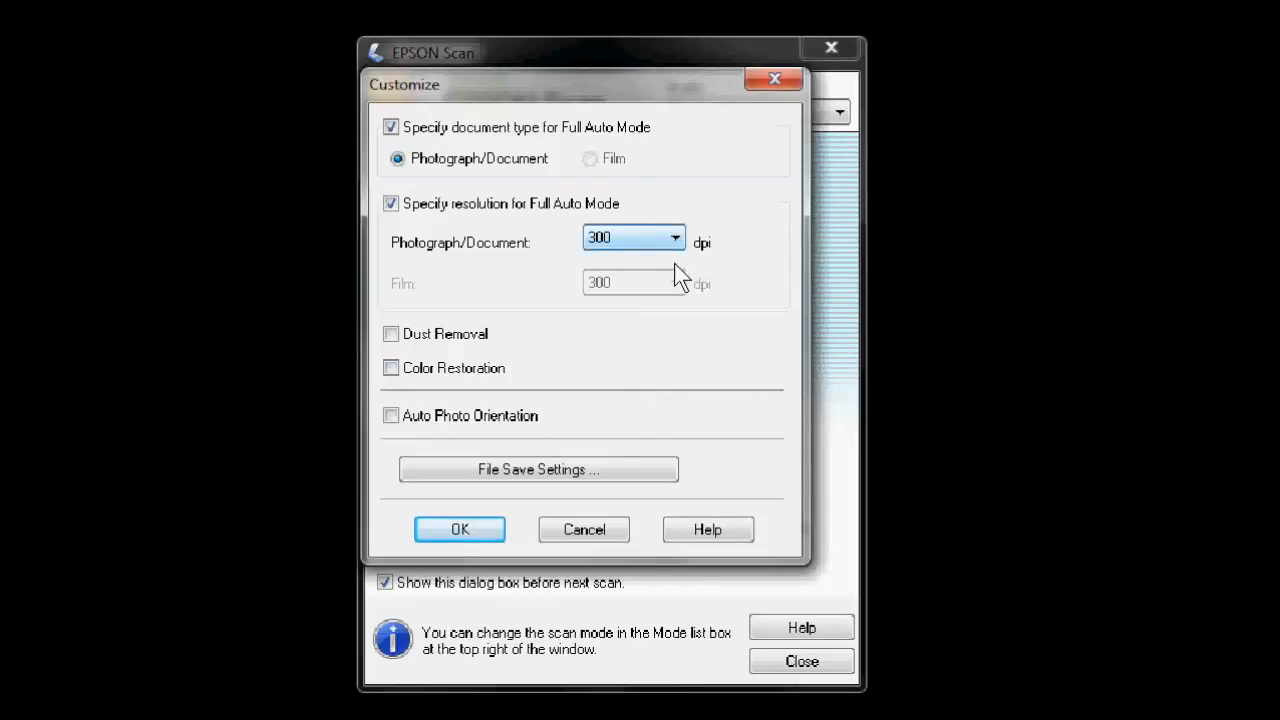
mouse_move(685, 275)
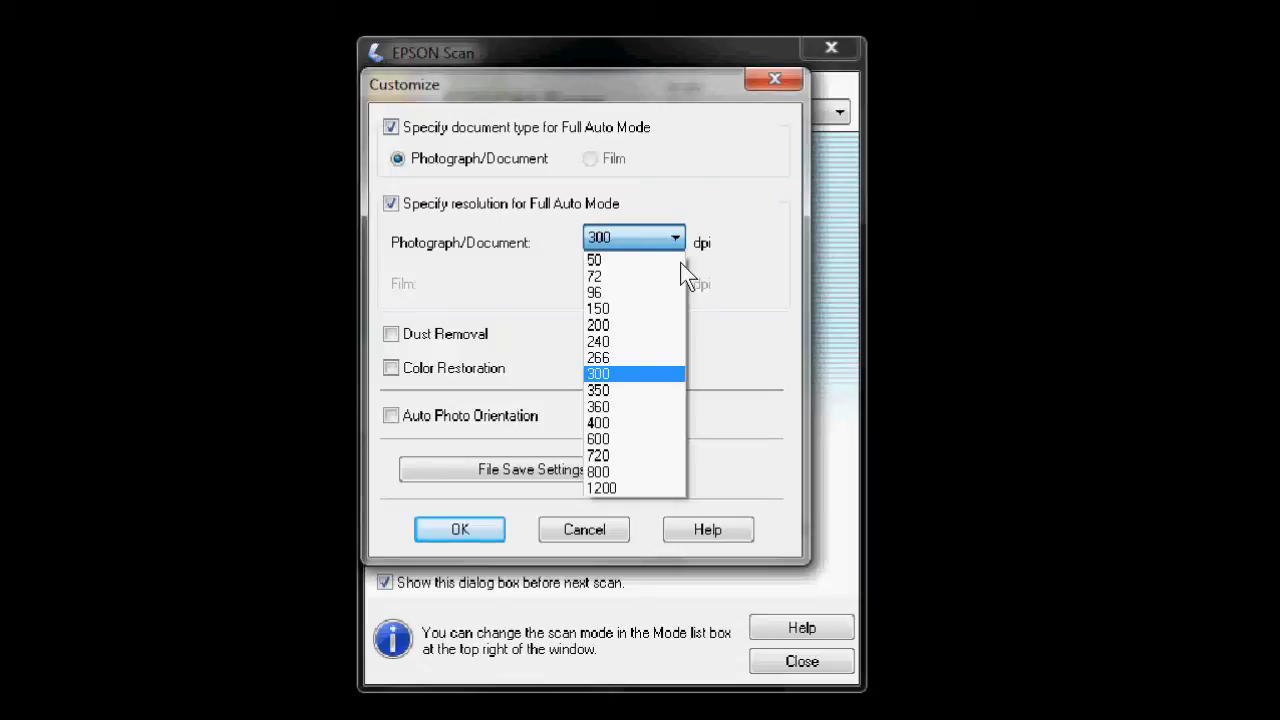
Raise the Photograph/Document resolution from 300 dpi to a higher value.
click(598, 373)
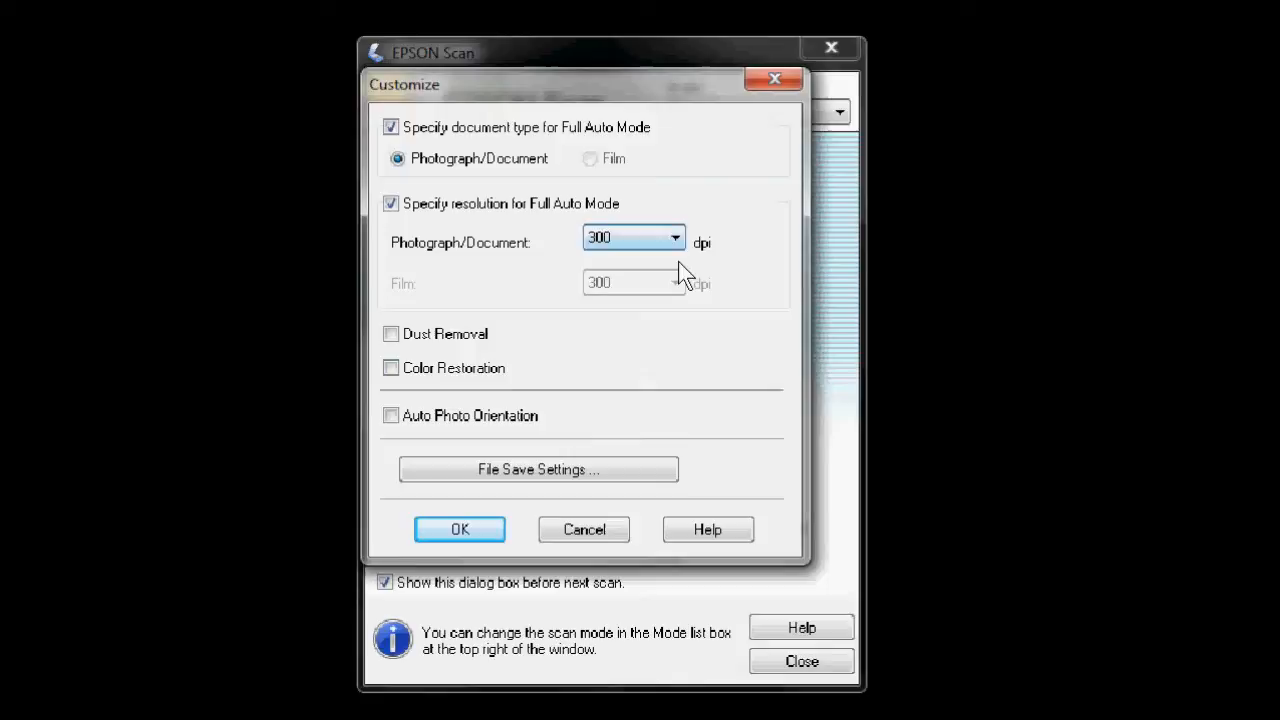
click(675, 237)
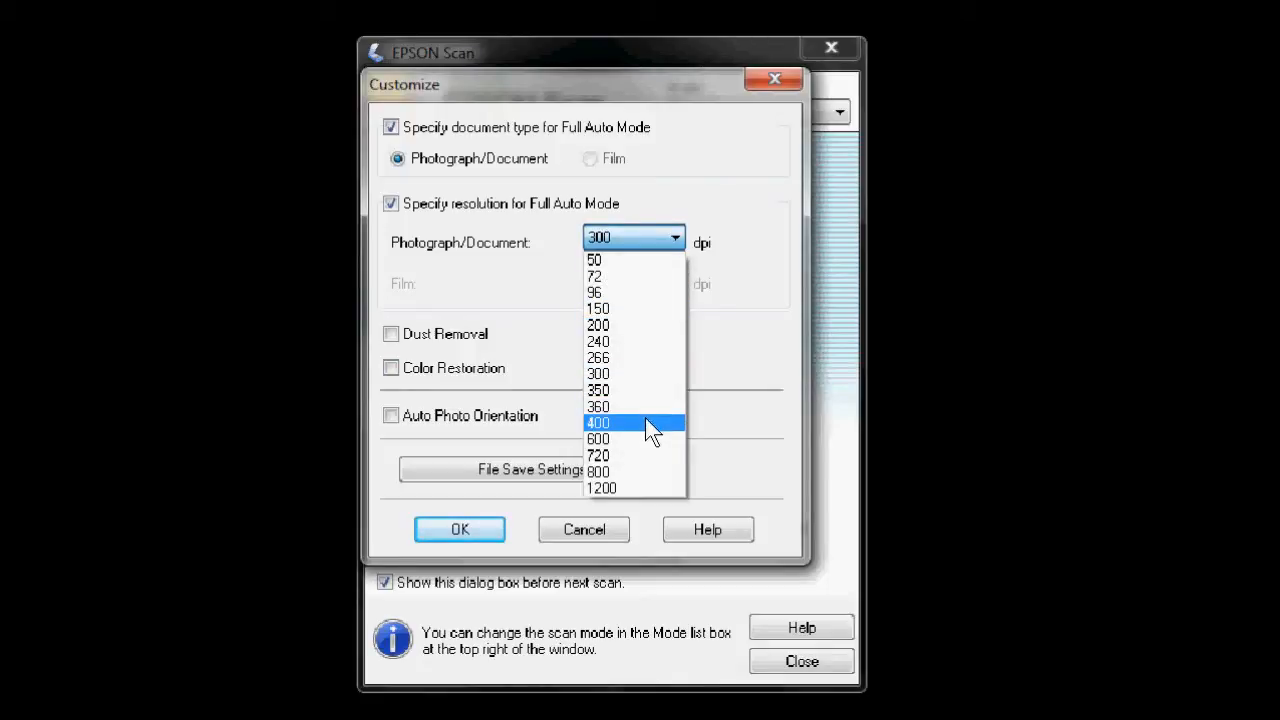
click(597, 439)
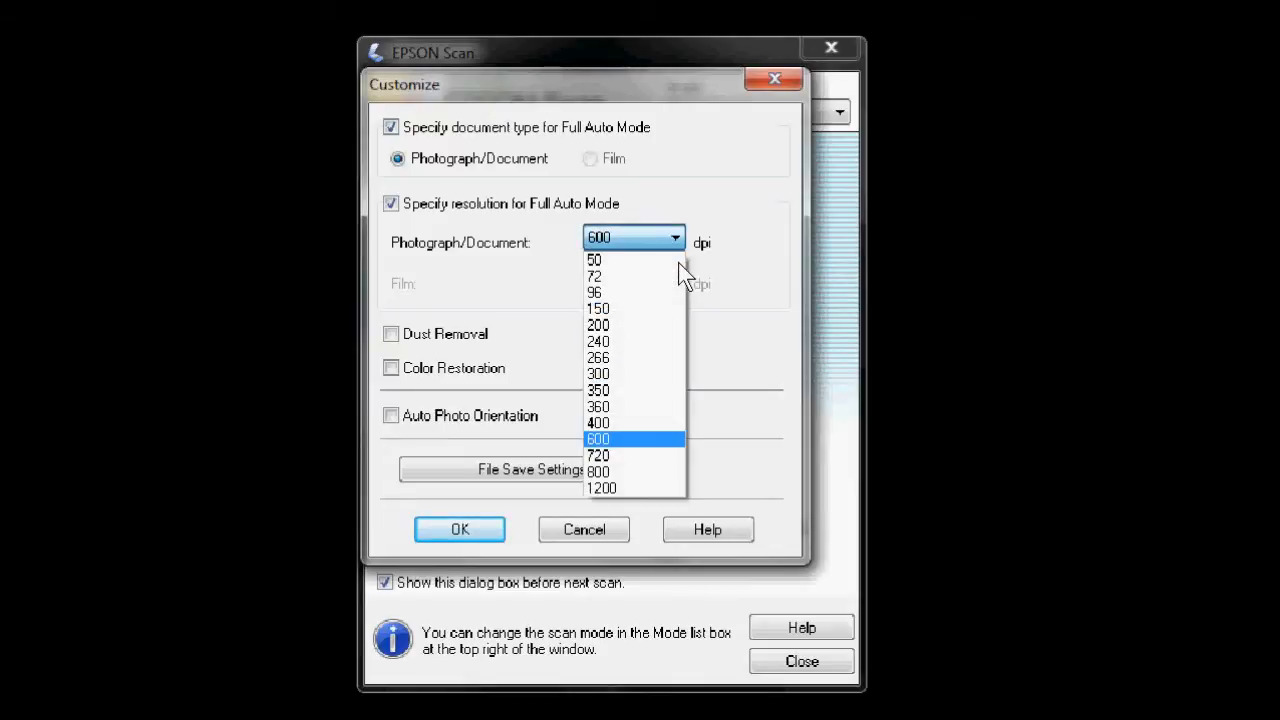
mouse_move(648, 471)
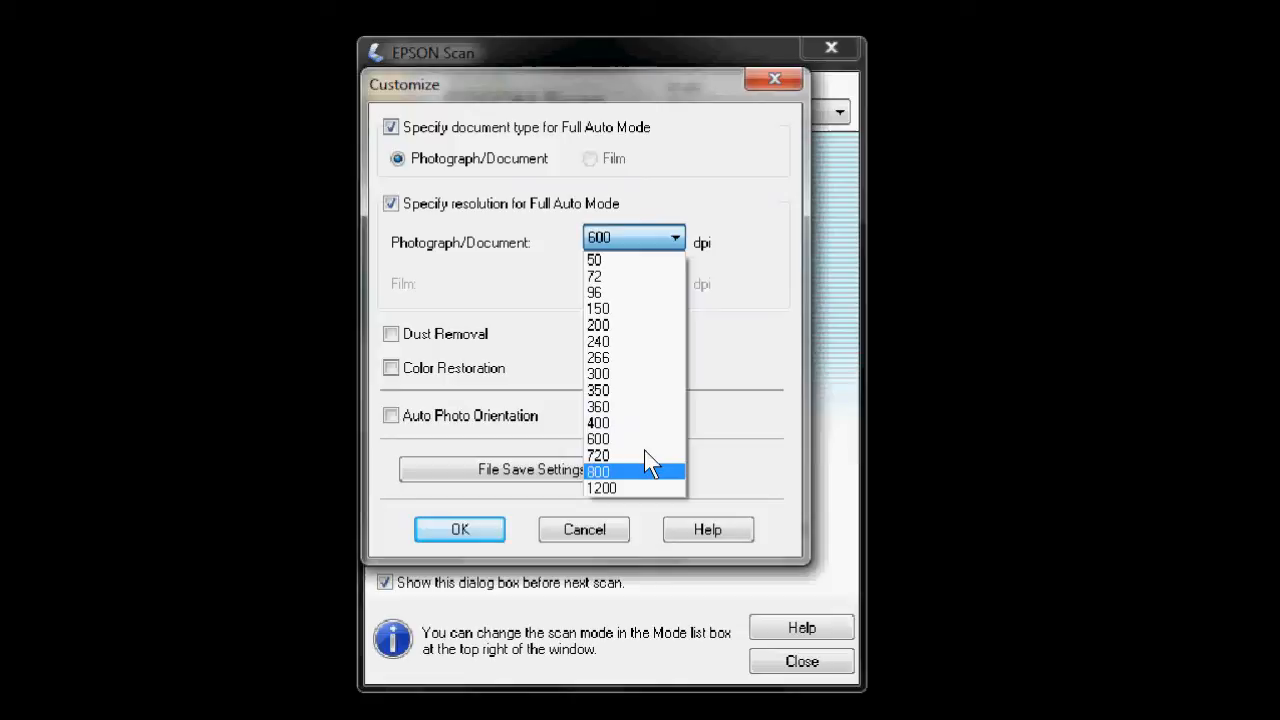
click(459, 529)
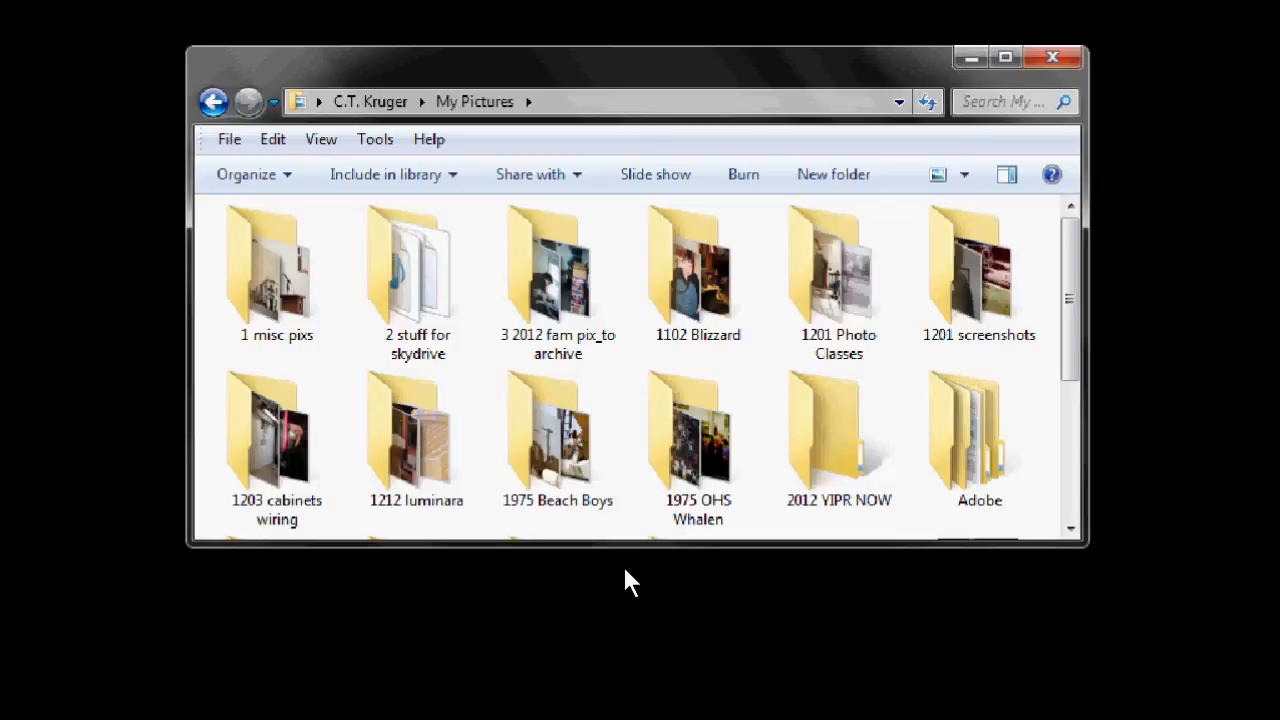
mouse_move(765, 575)
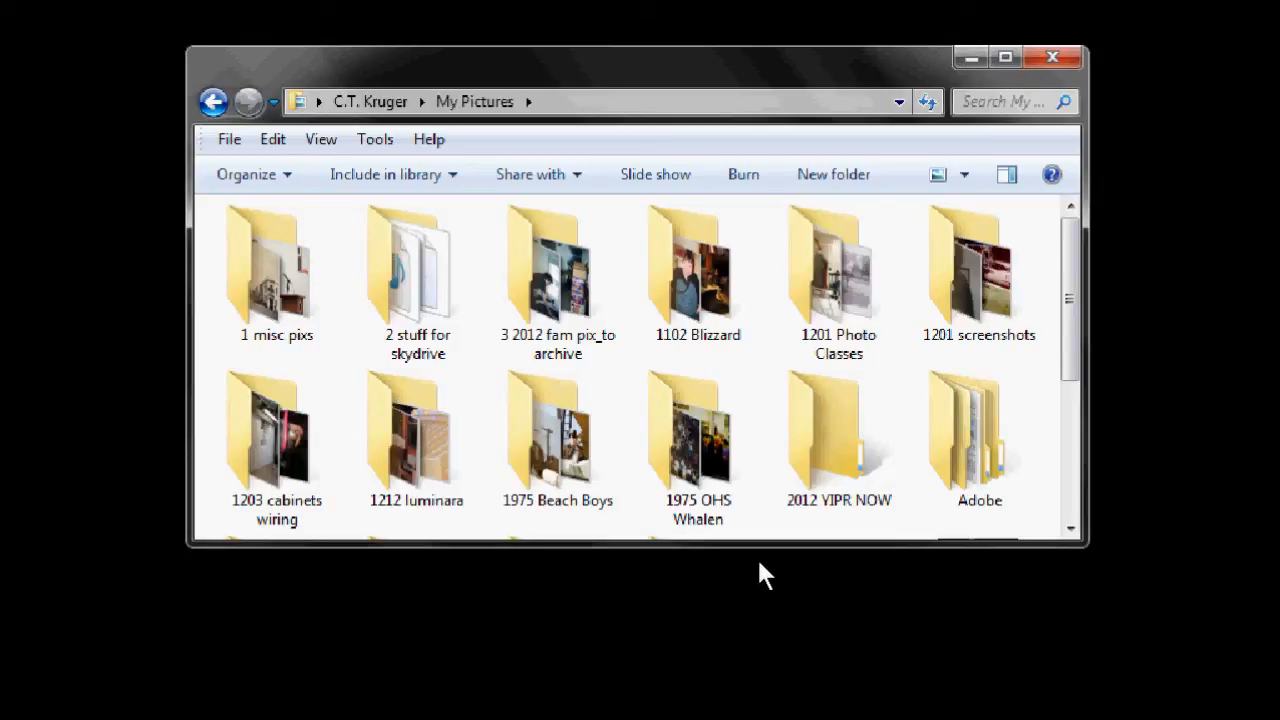
Scroll down My Pictures to show the scanned Image 028–036.jpg files.
scroll(down, 3)
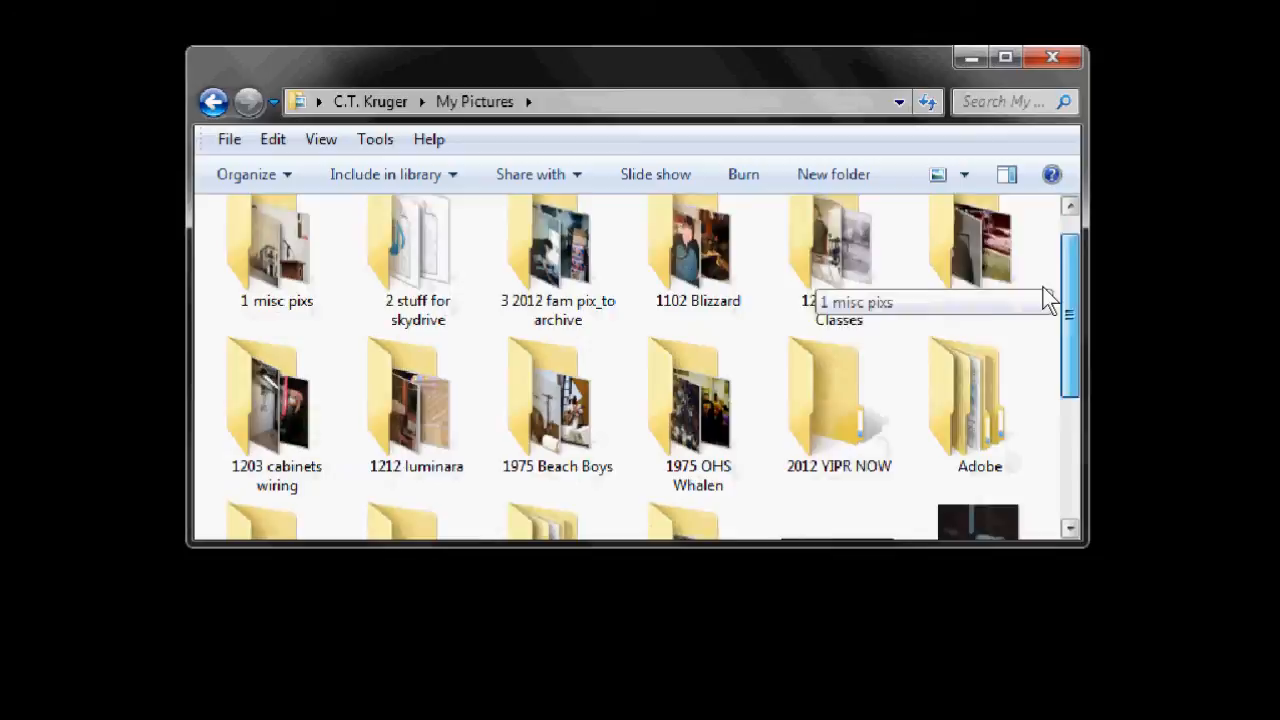
scroll(down, 3)
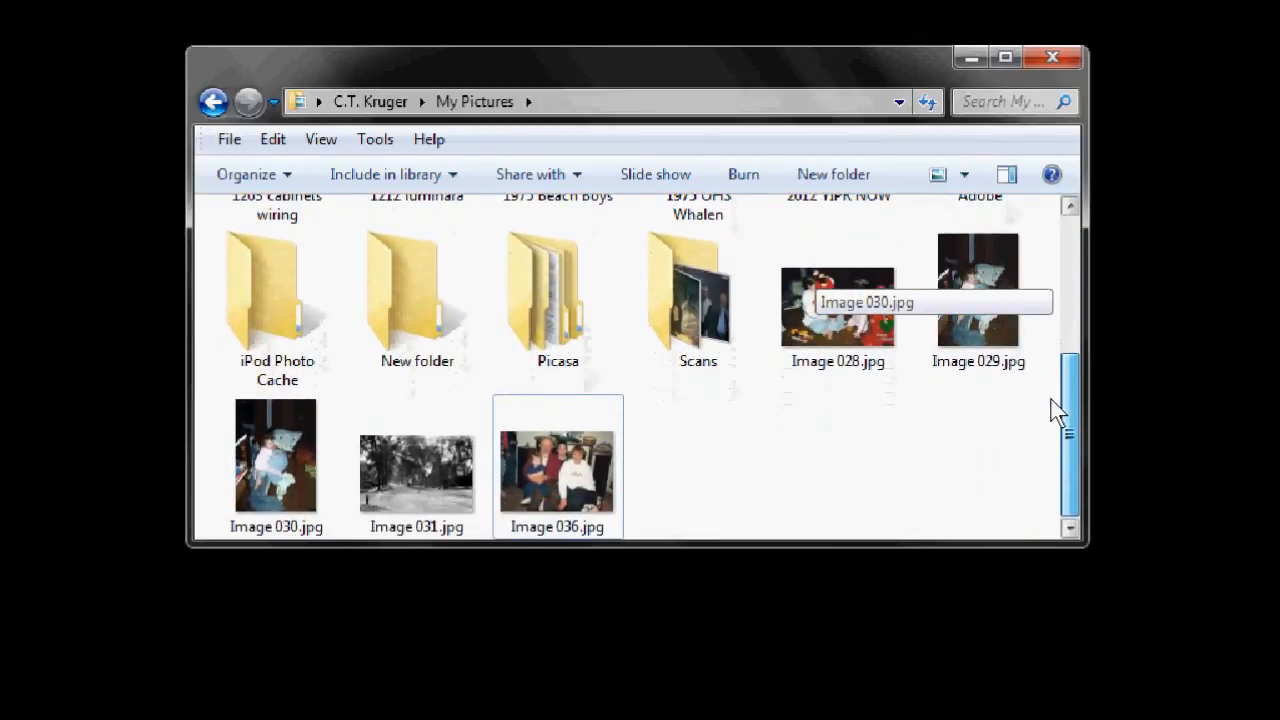
mouse_move(735, 385)
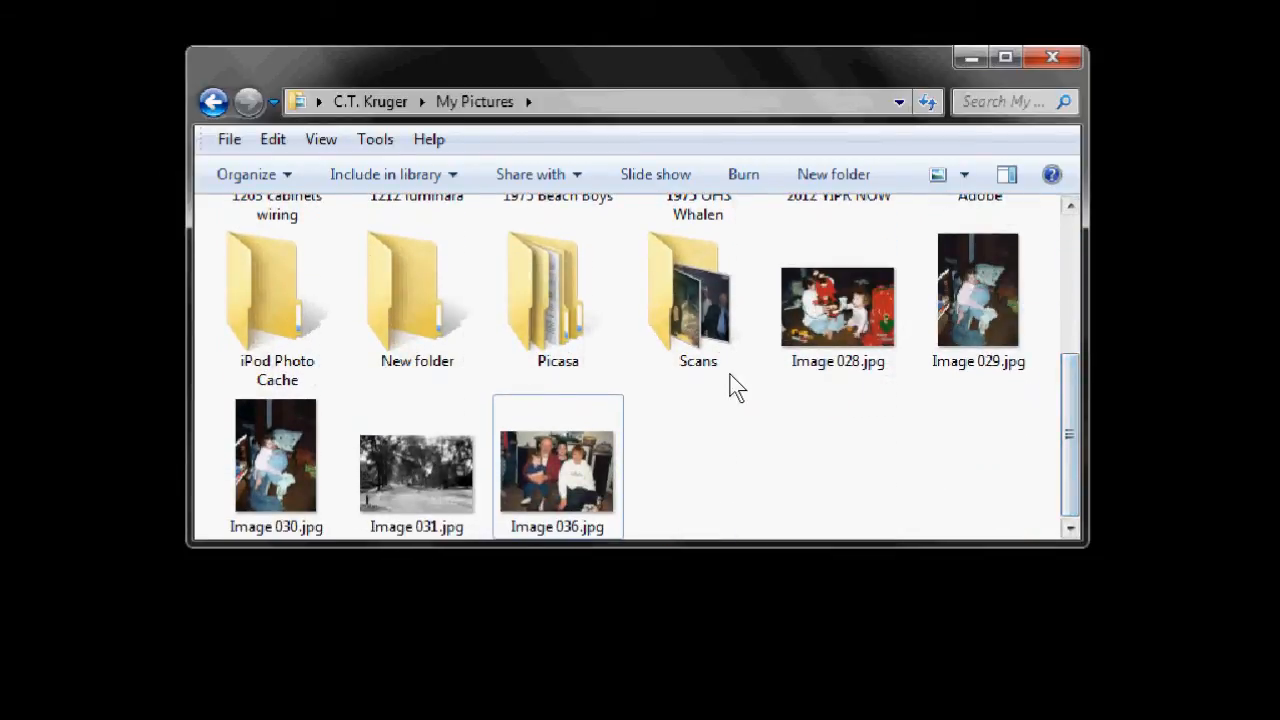